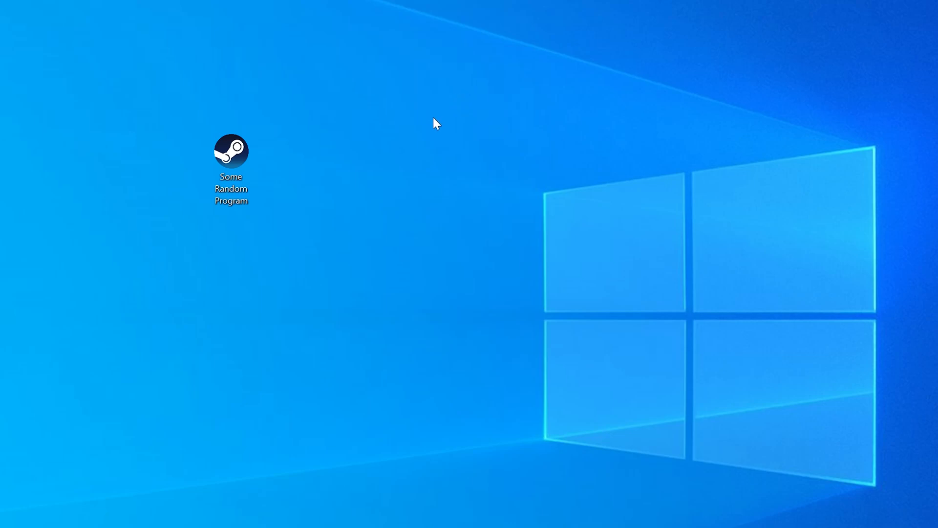
- Launch the game to reproduce the missing DLL error and dismiss the error message
{"action": "double_click", "coordinate": [231, 150]}
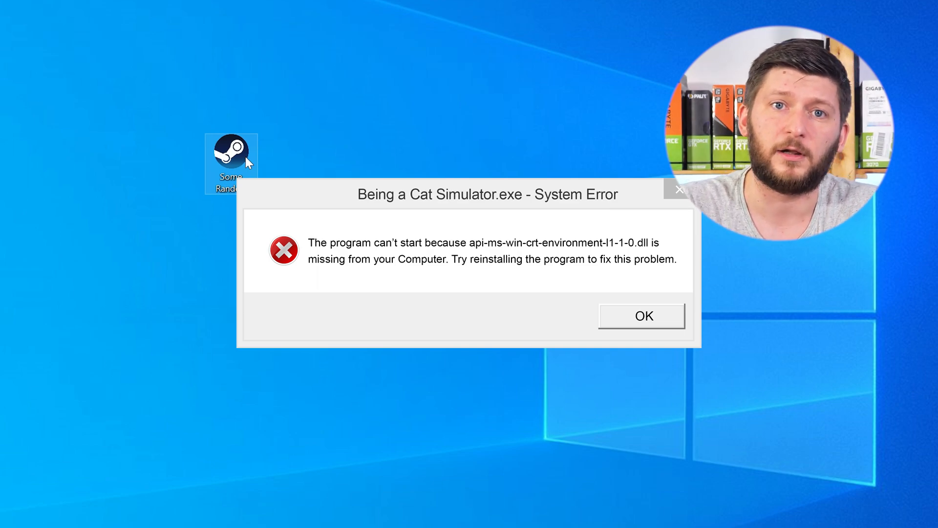
{"action": "left_click", "coordinate": [641, 316]}
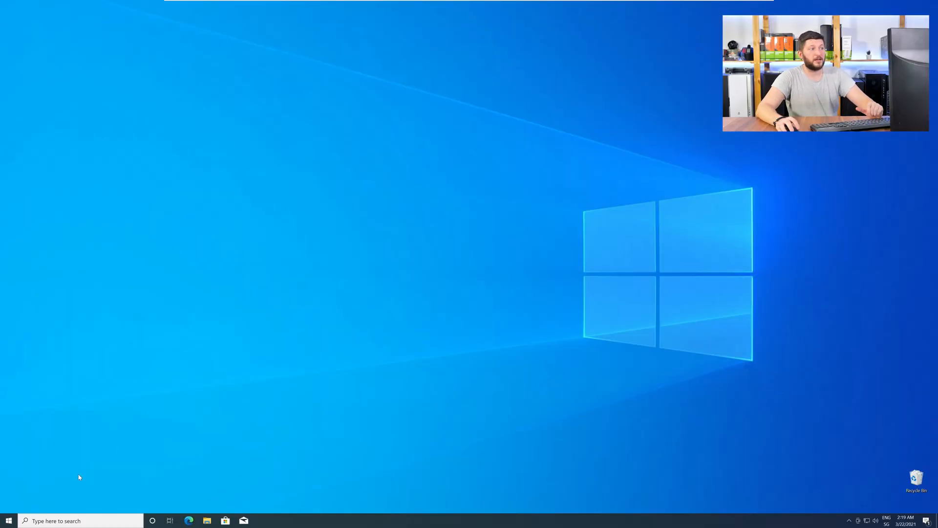
- Check the system specifications from the quick system tools list, then close the page
{"action": "right_click", "coordinate": [9, 520]}
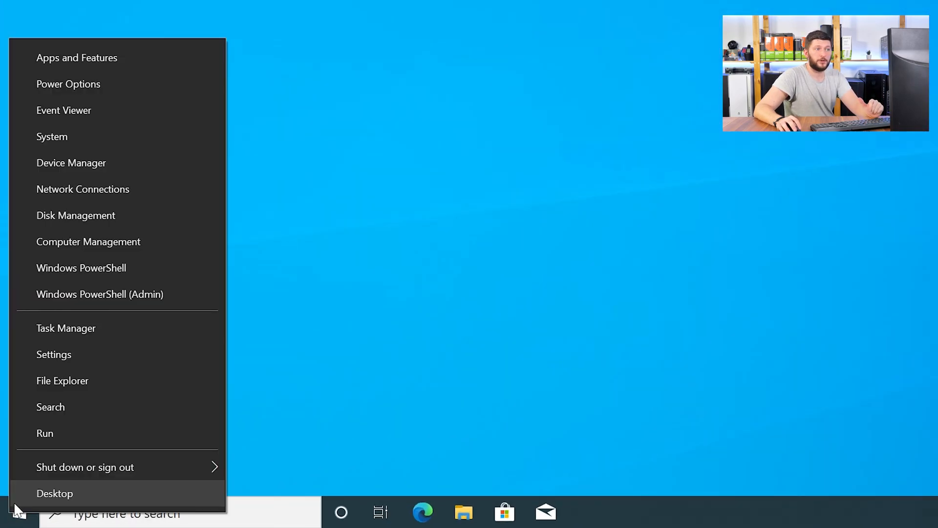
{"action": "mouse_move", "coordinate": [115, 137]}
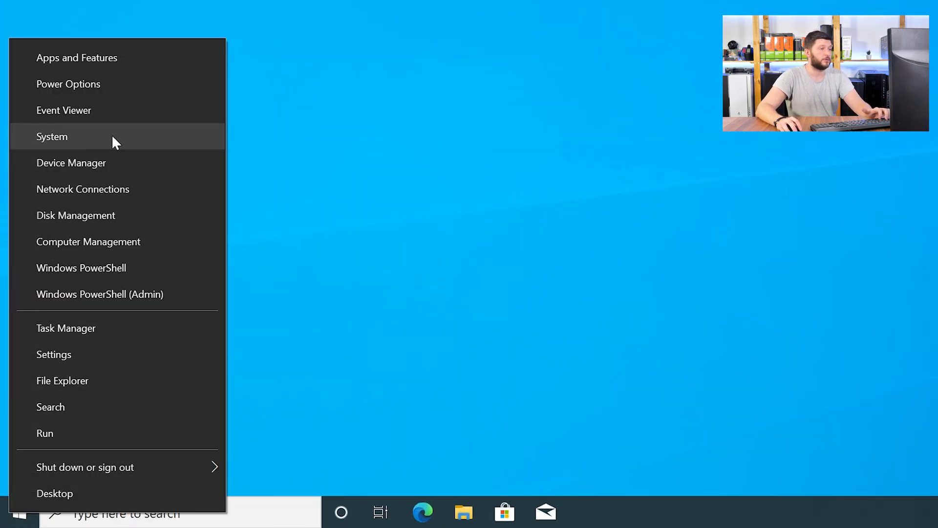
{"action": "left_click", "coordinate": [52, 137]}
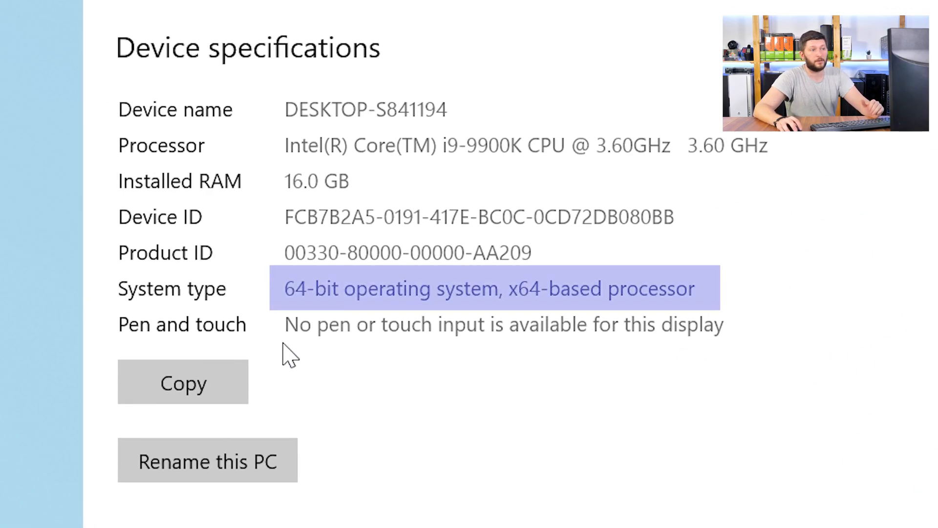
{"action": "left_click", "coordinate": [296, 287]}
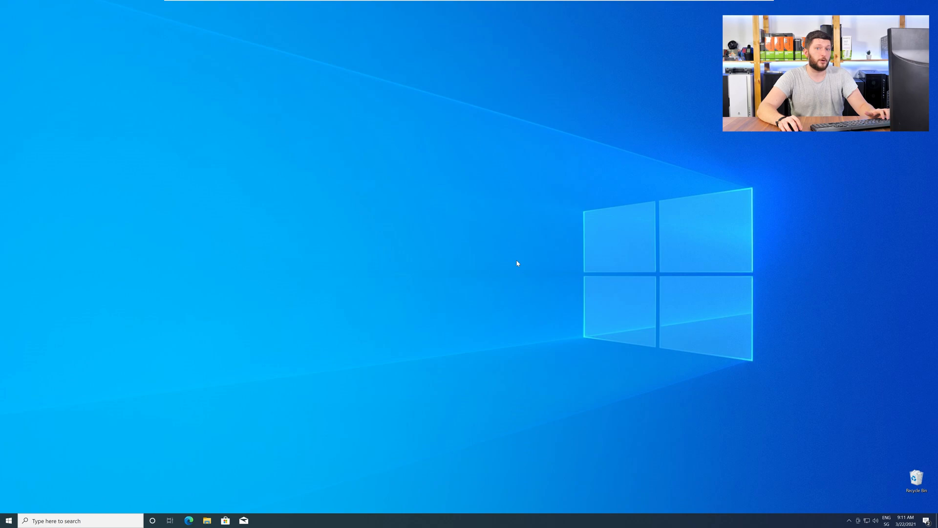
- Download both the 32-bit and 64-bit api-ms-win-crt-environment-l1-1-0.dll archives from the STS DLL page
{"action": "left_click", "coordinate": [189, 520]}
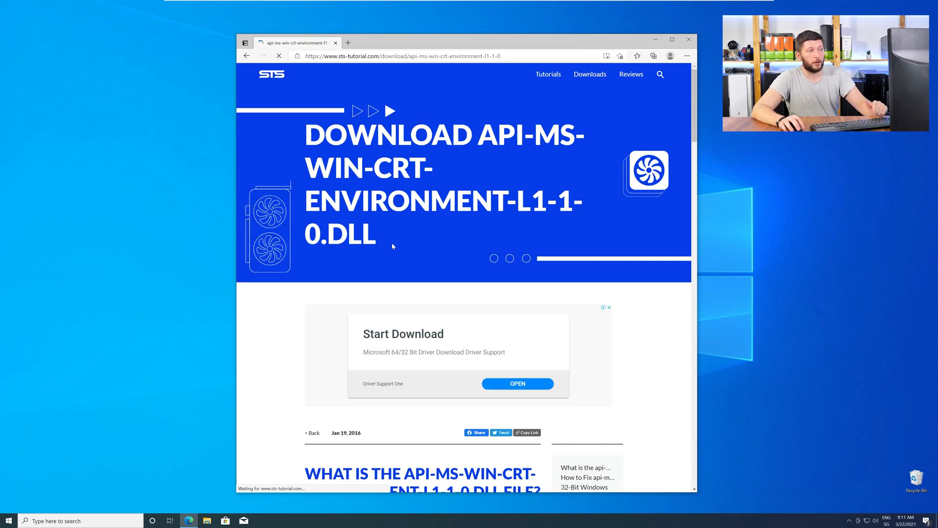
{"action": "scroll", "scroll_direction": "down", "scroll_amount": 3}
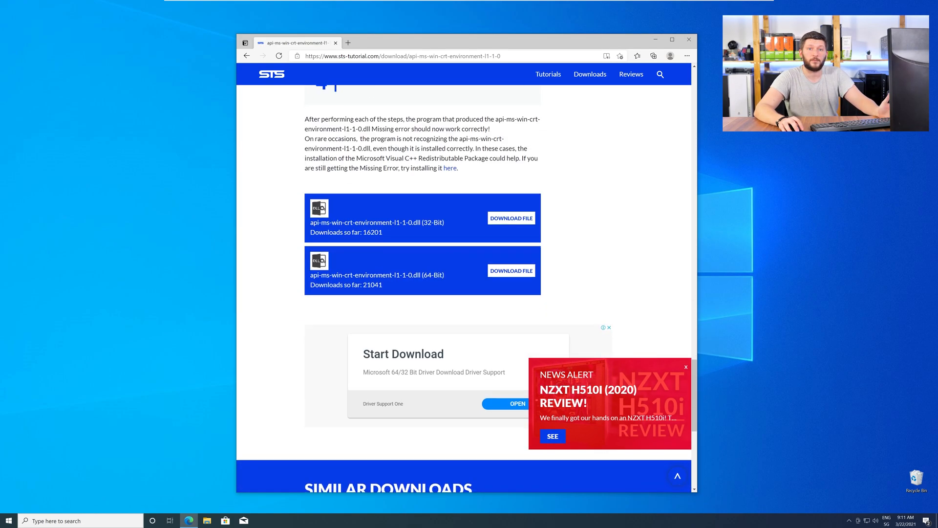
{"action": "left_click", "coordinate": [511, 218]}
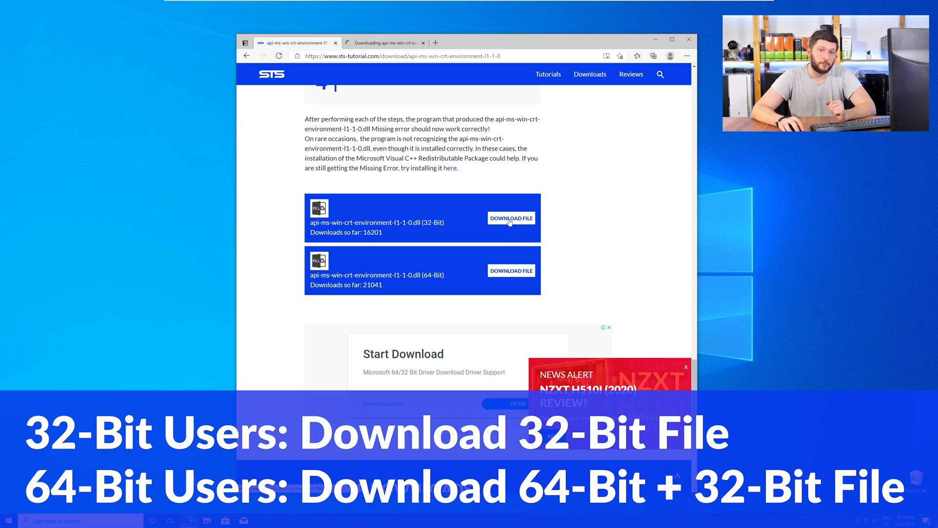
{"action": "left_click", "coordinate": [510, 270]}
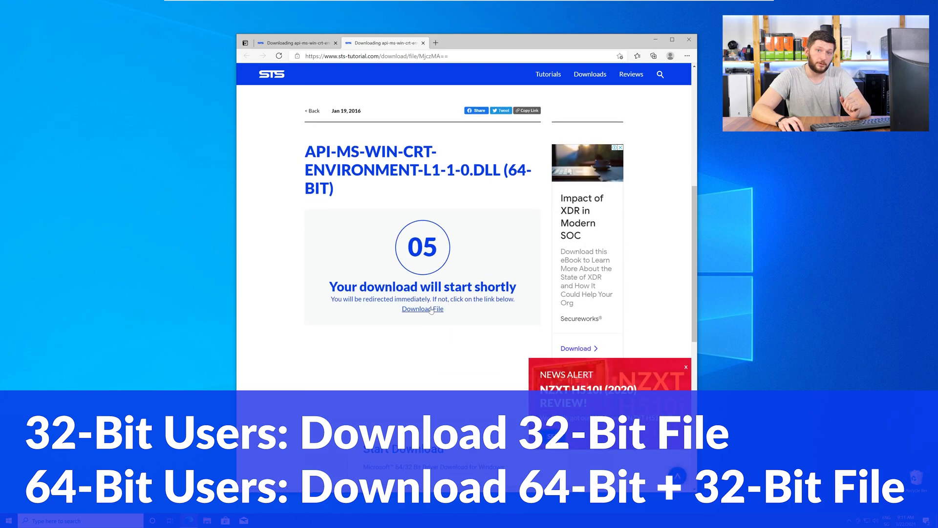
{"action": "left_click", "coordinate": [422, 308]}
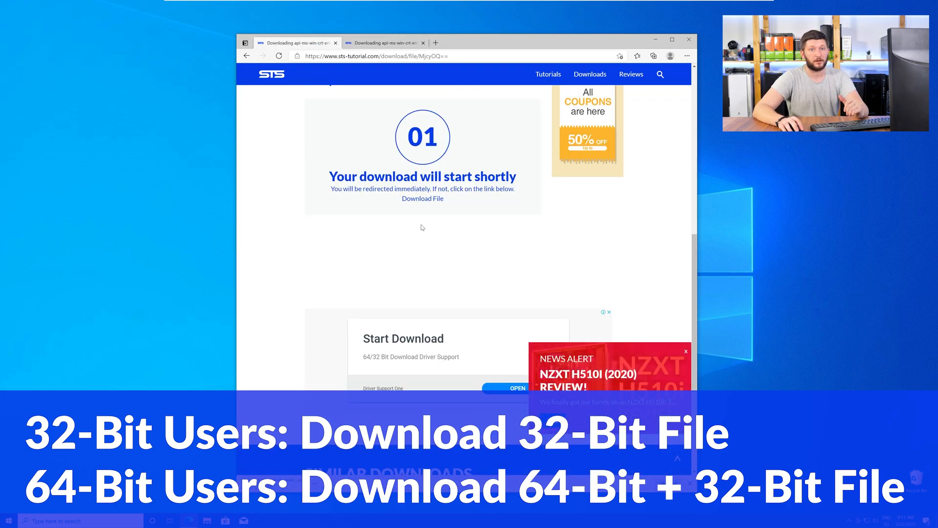
{"action": "left_click", "coordinate": [422, 198]}
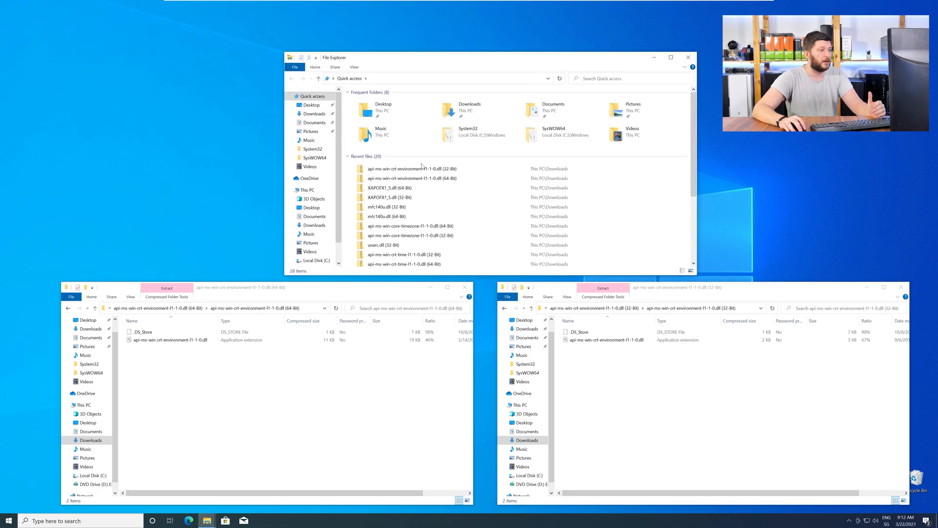
- Navigate This PC > Local Disk (C:) > Windows and into the System32 folder
{"action": "left_click", "coordinate": [307, 190]}
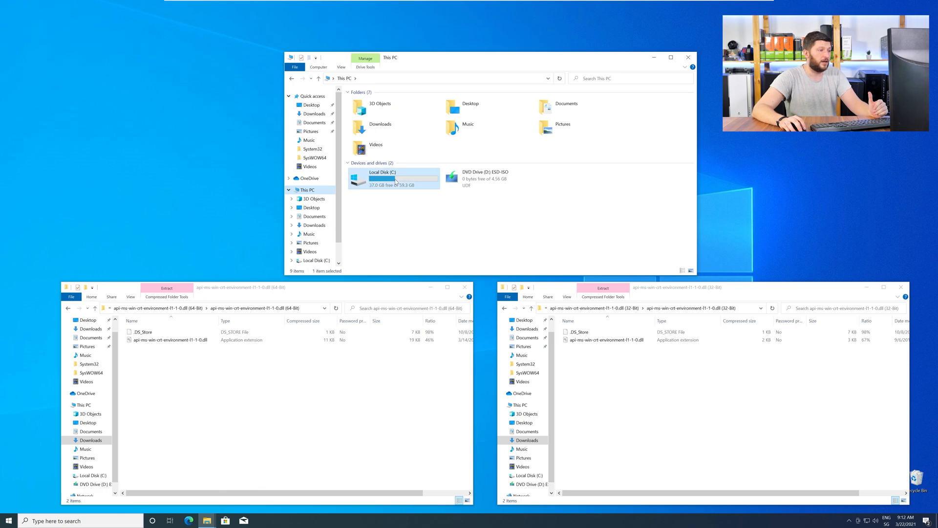
{"action": "double_click", "coordinate": [384, 178]}
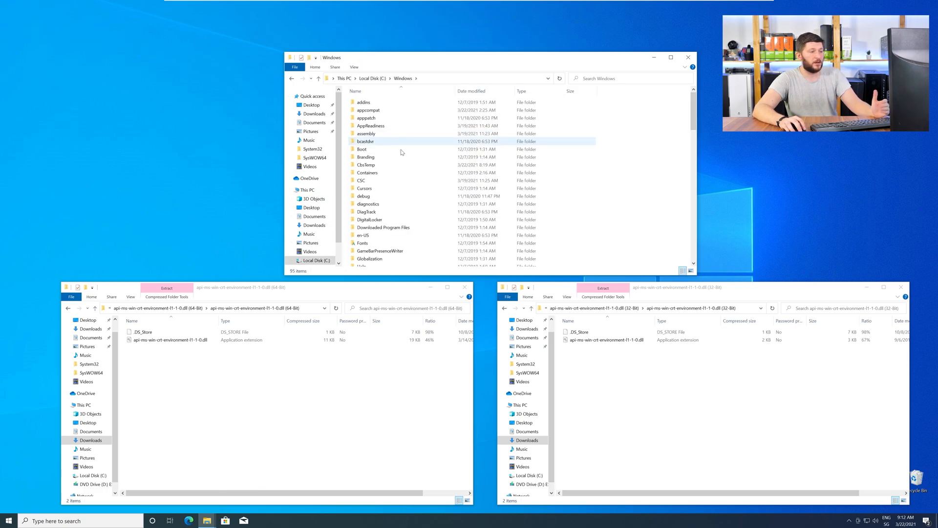
{"action": "scroll", "scroll_direction": "down", "scroll_amount": 3}
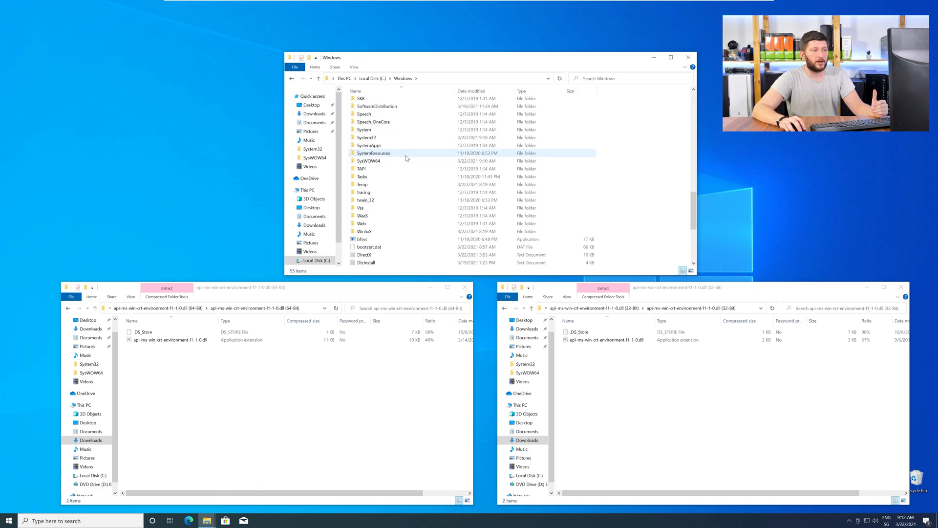
{"action": "left_click", "coordinate": [366, 137]}
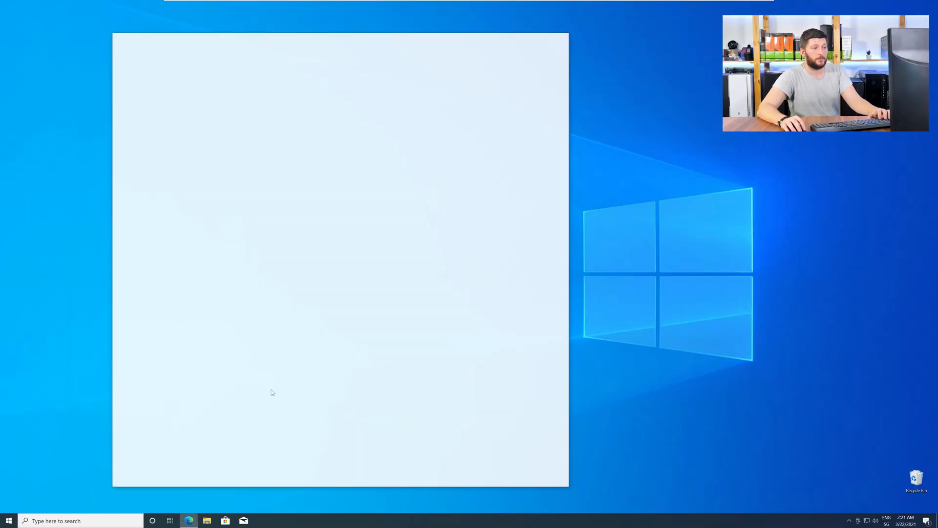
- Download vc_redist.x64.exe from the STS Visual C++ Redistributable page
{"action": "left_click", "coordinate": [189, 519]}
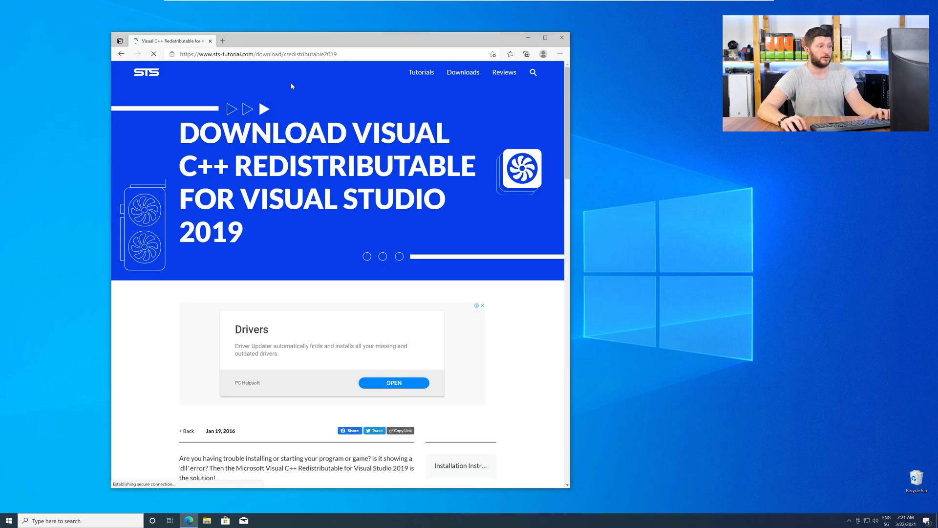
{"action": "scroll", "scroll_direction": "down", "scroll_amount": 3}
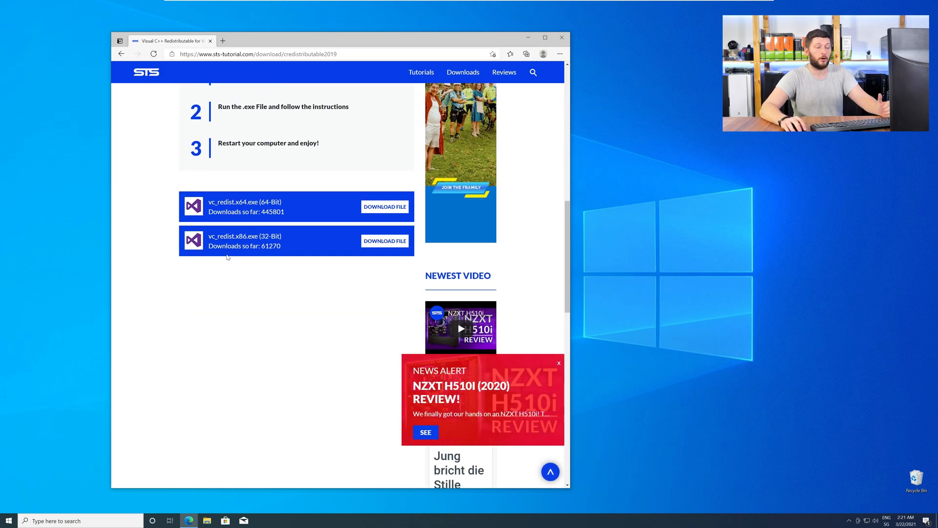
{"action": "mouse_move", "coordinate": [385, 240]}
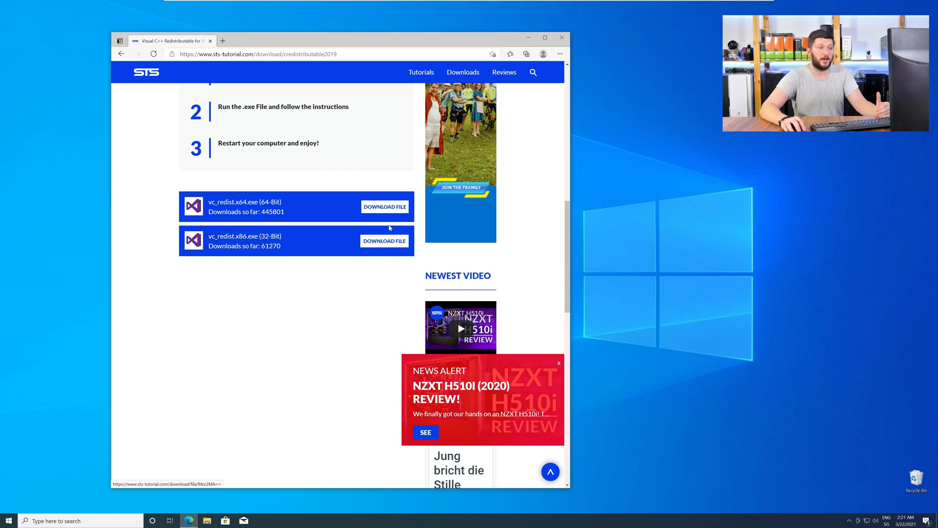
{"action": "left_click", "coordinate": [385, 206]}
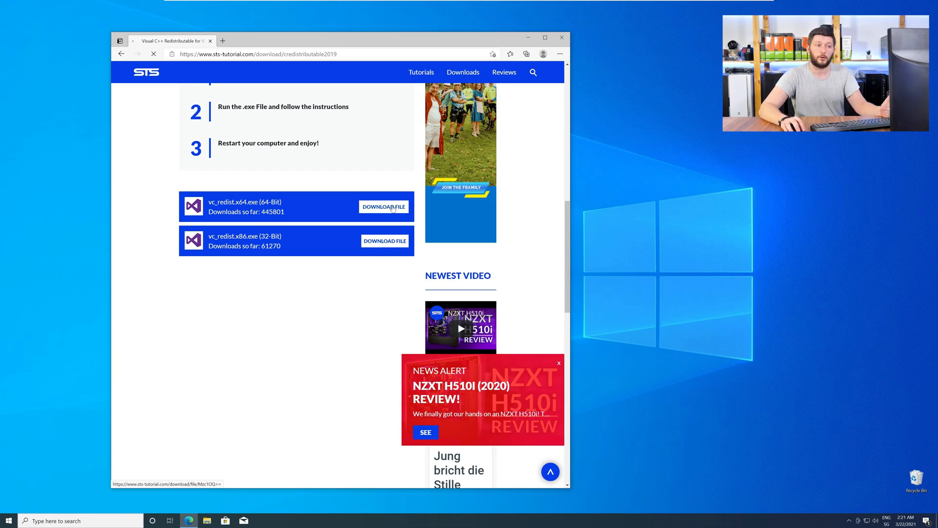
{"action": "left_click", "coordinate": [383, 206]}
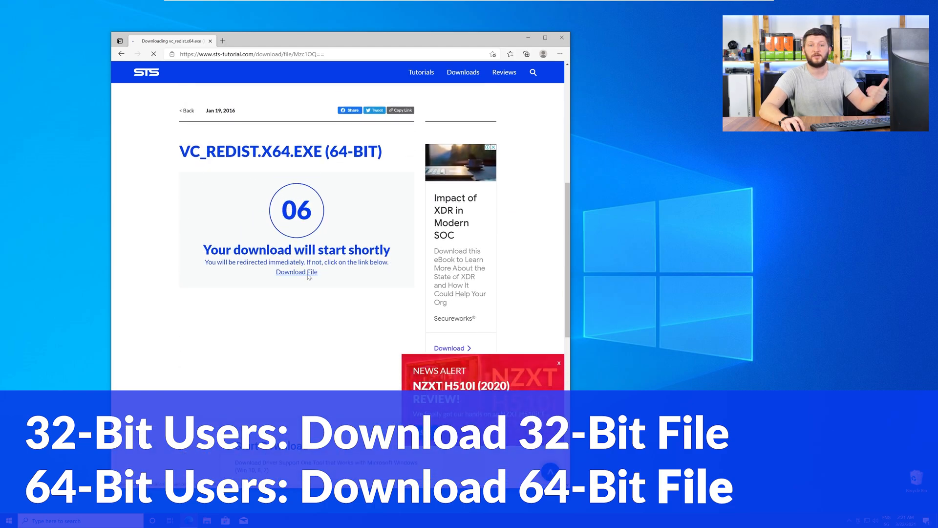
{"action": "left_click", "coordinate": [295, 272]}
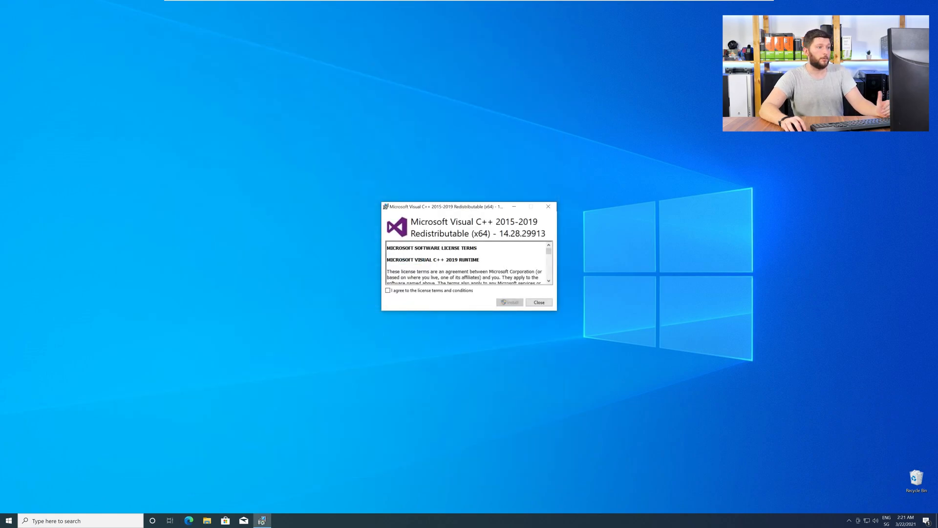
- Accept the license terms, install the x64 redistributable, and close after Setup Successful
{"action": "left_click", "coordinate": [388, 290]}
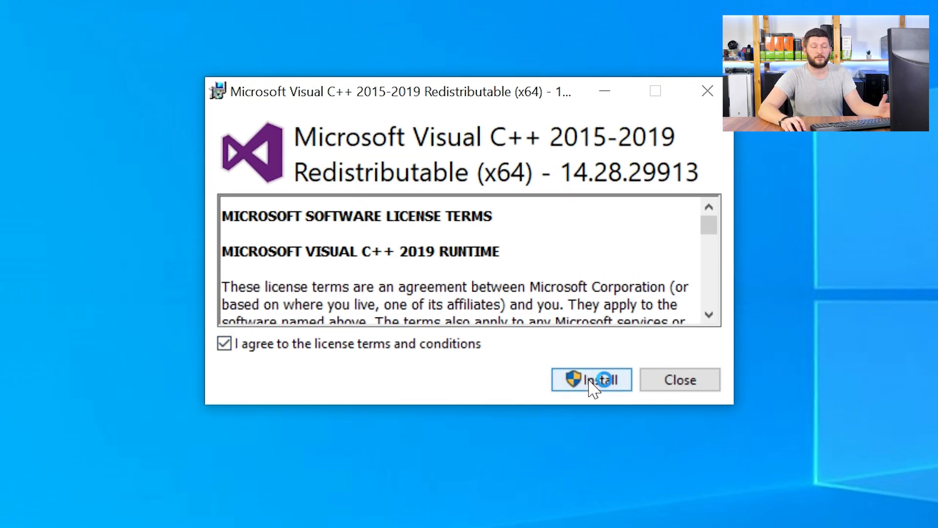
{"action": "left_click", "coordinate": [591, 379]}
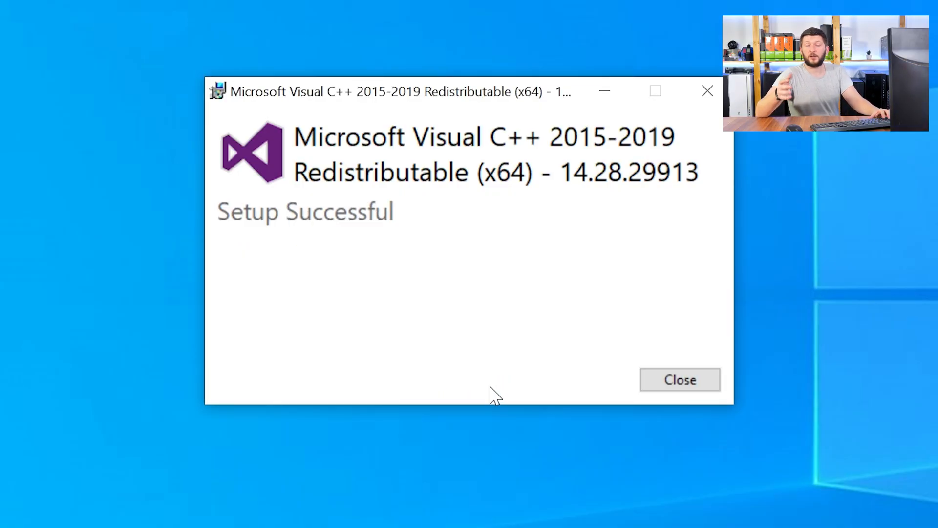
{"action": "left_click", "coordinate": [680, 379]}
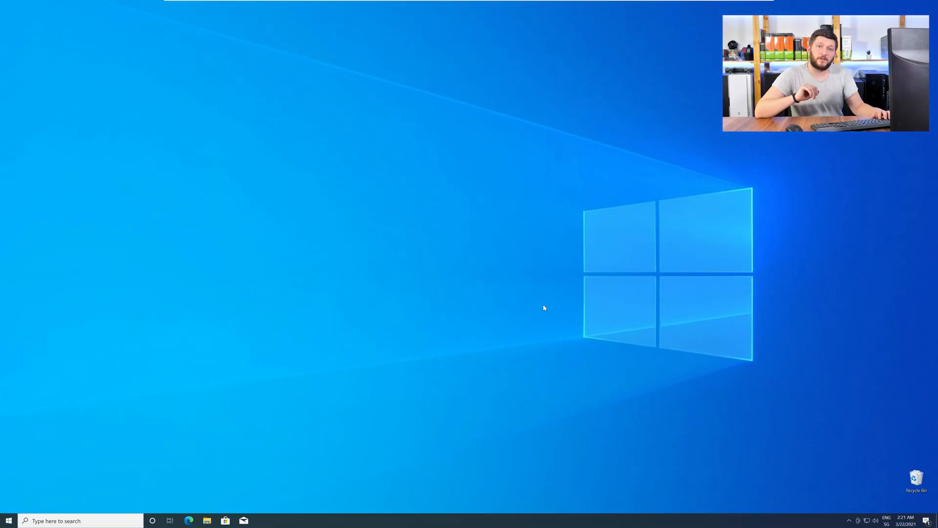